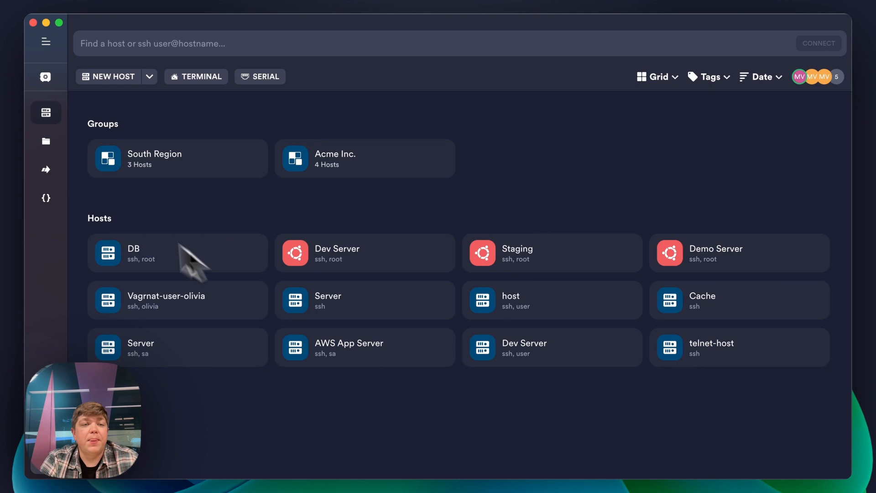
mouse_move(206, 241)
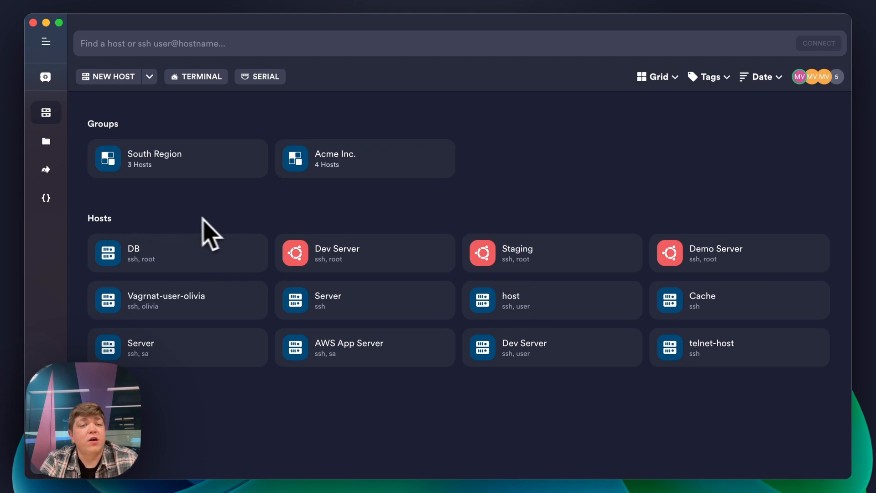
Step: Run the ll snippet on the South Region group, Vagrnat-user-olivia and Cache hosts
left_click(45, 198)
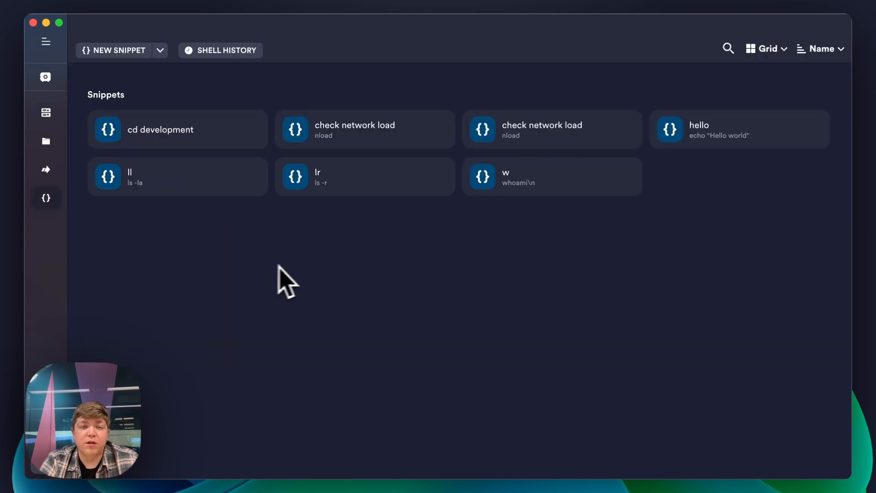
left_click(177, 177)
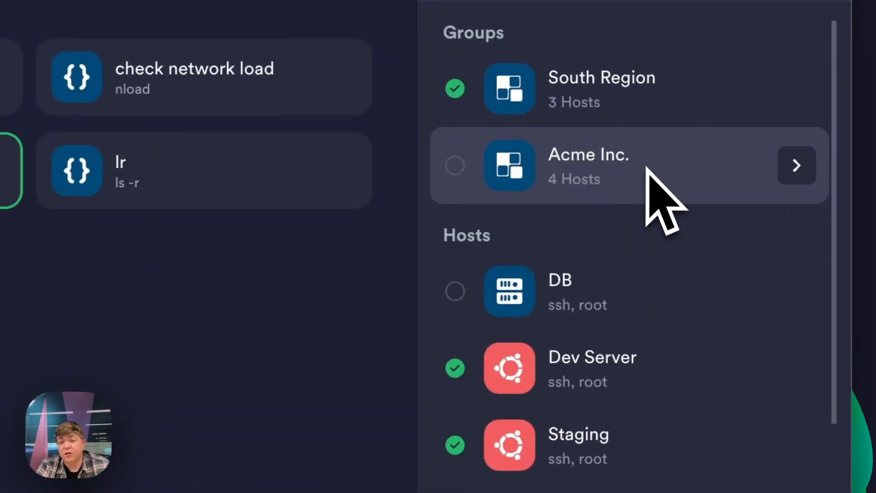
scroll("down", 3)
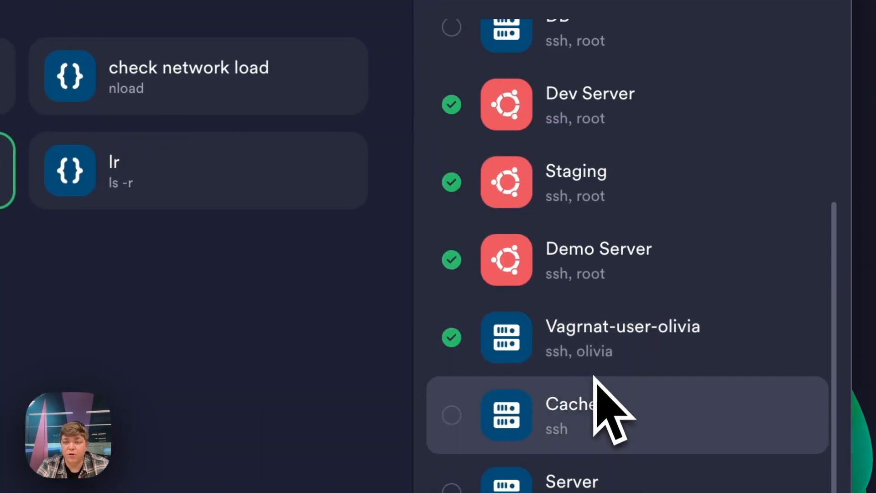
left_click(452, 415)
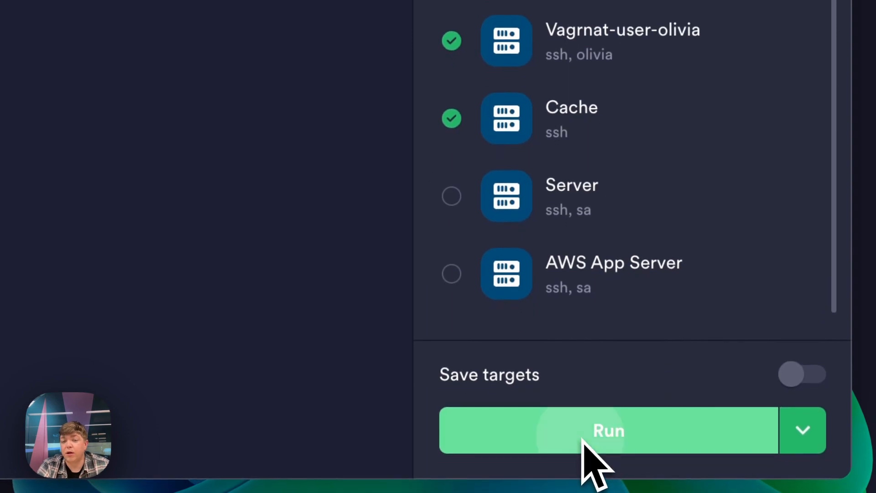
left_click(608, 431)
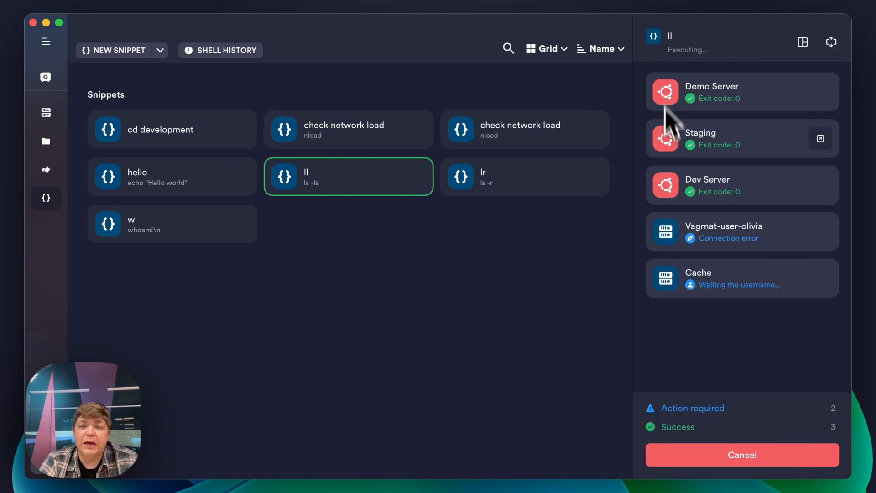
mouse_move(765, 112)
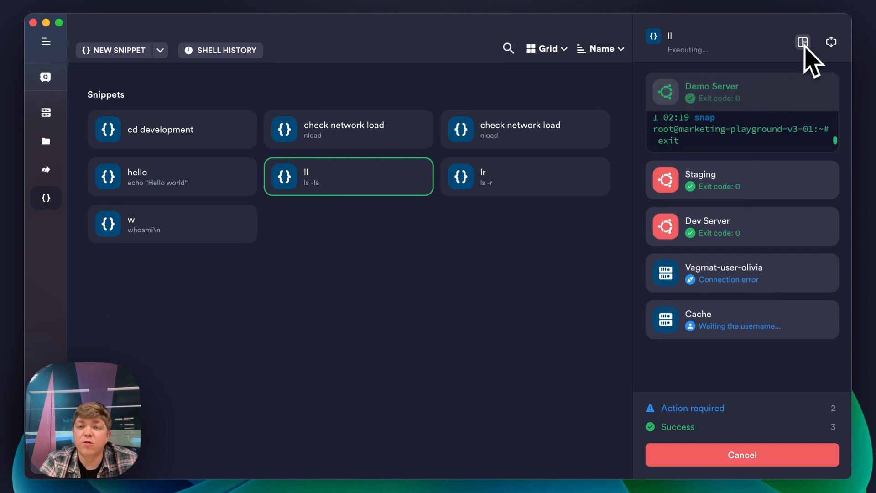
Step: Show the Demo Server, Staging and Dev Server ls -la output side by side in split panes
left_click(802, 40)
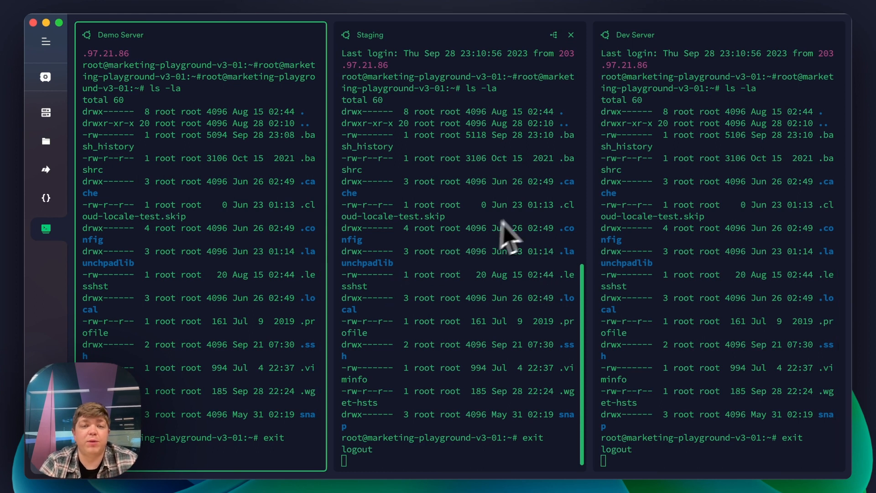
mouse_move(520, 236)
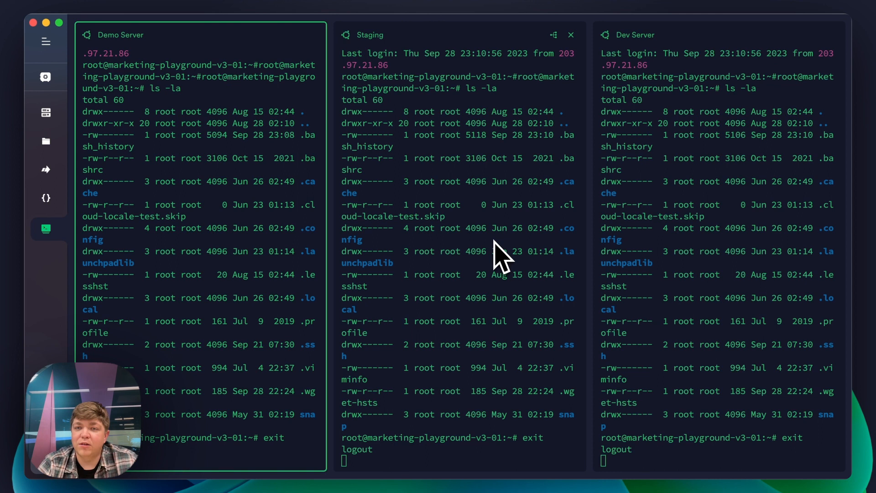
mouse_move(478, 283)
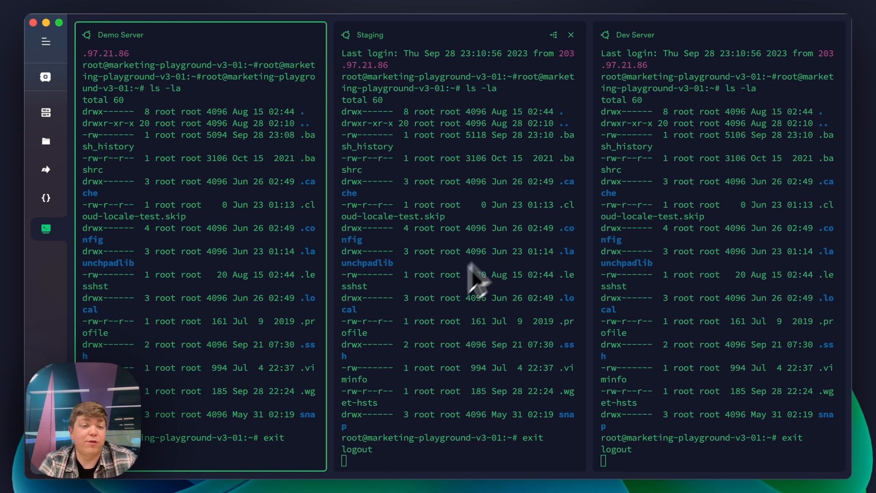